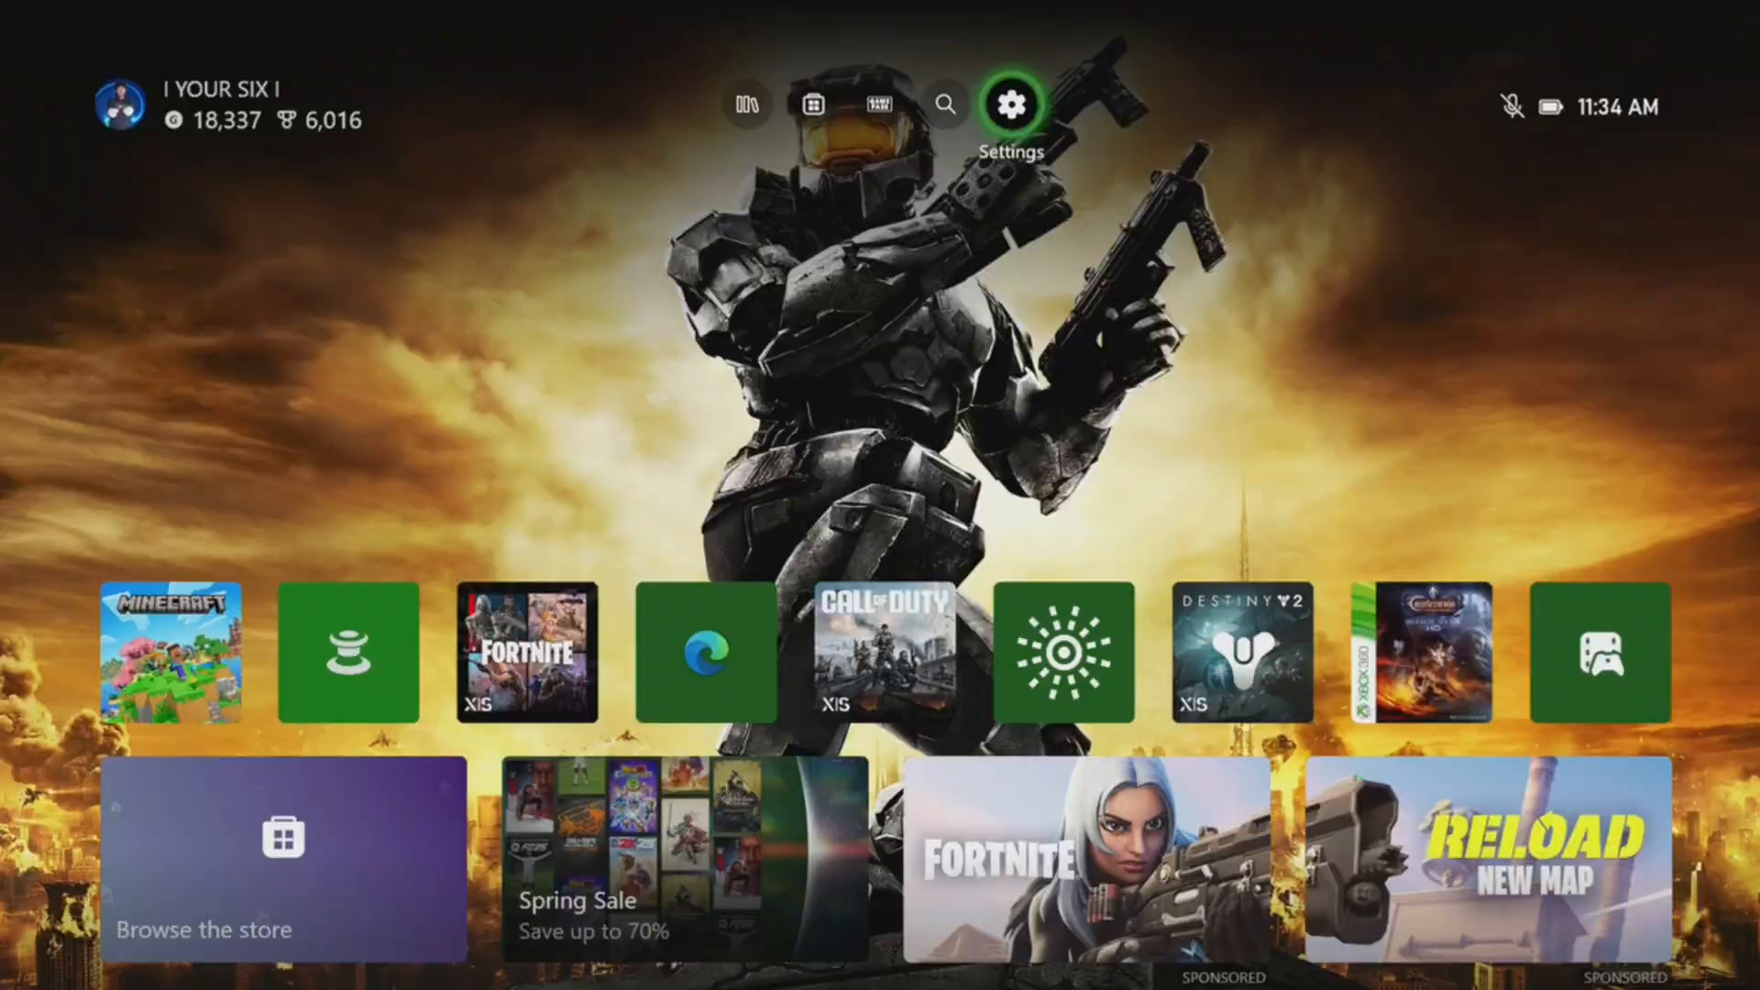
Step: Navigate from Home through Settings and network settings to the IPv4 DNS settings page
click(1012, 107)
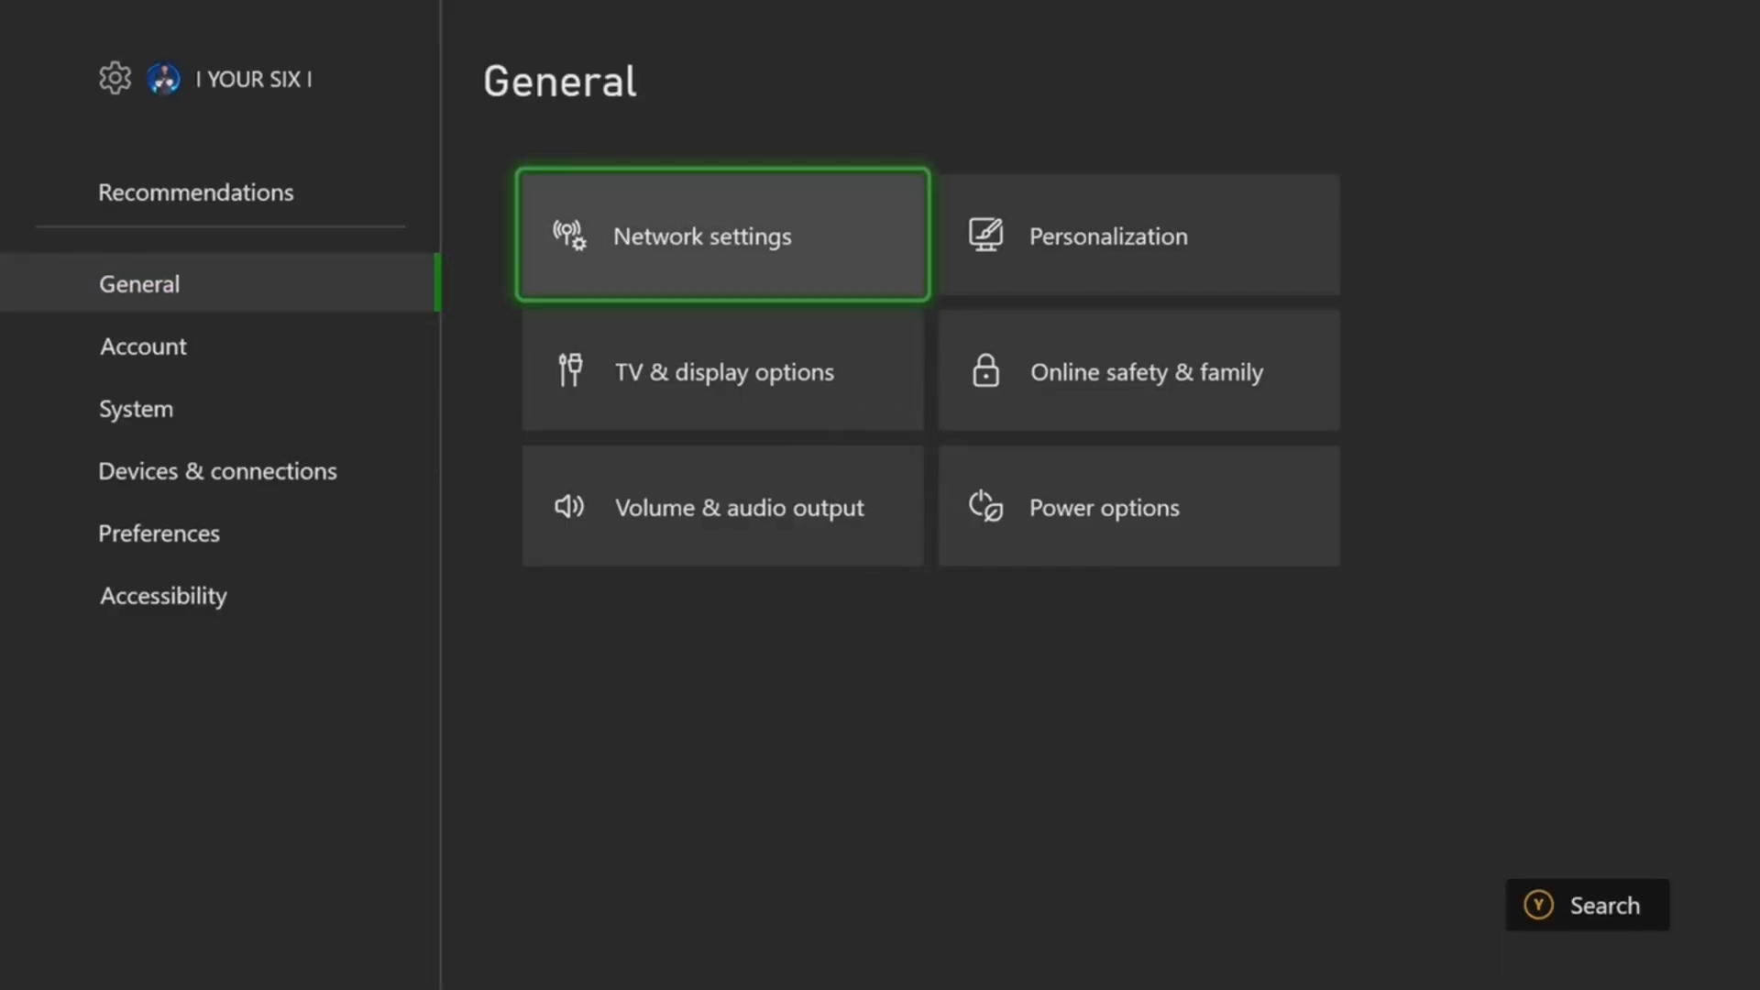
click(719, 235)
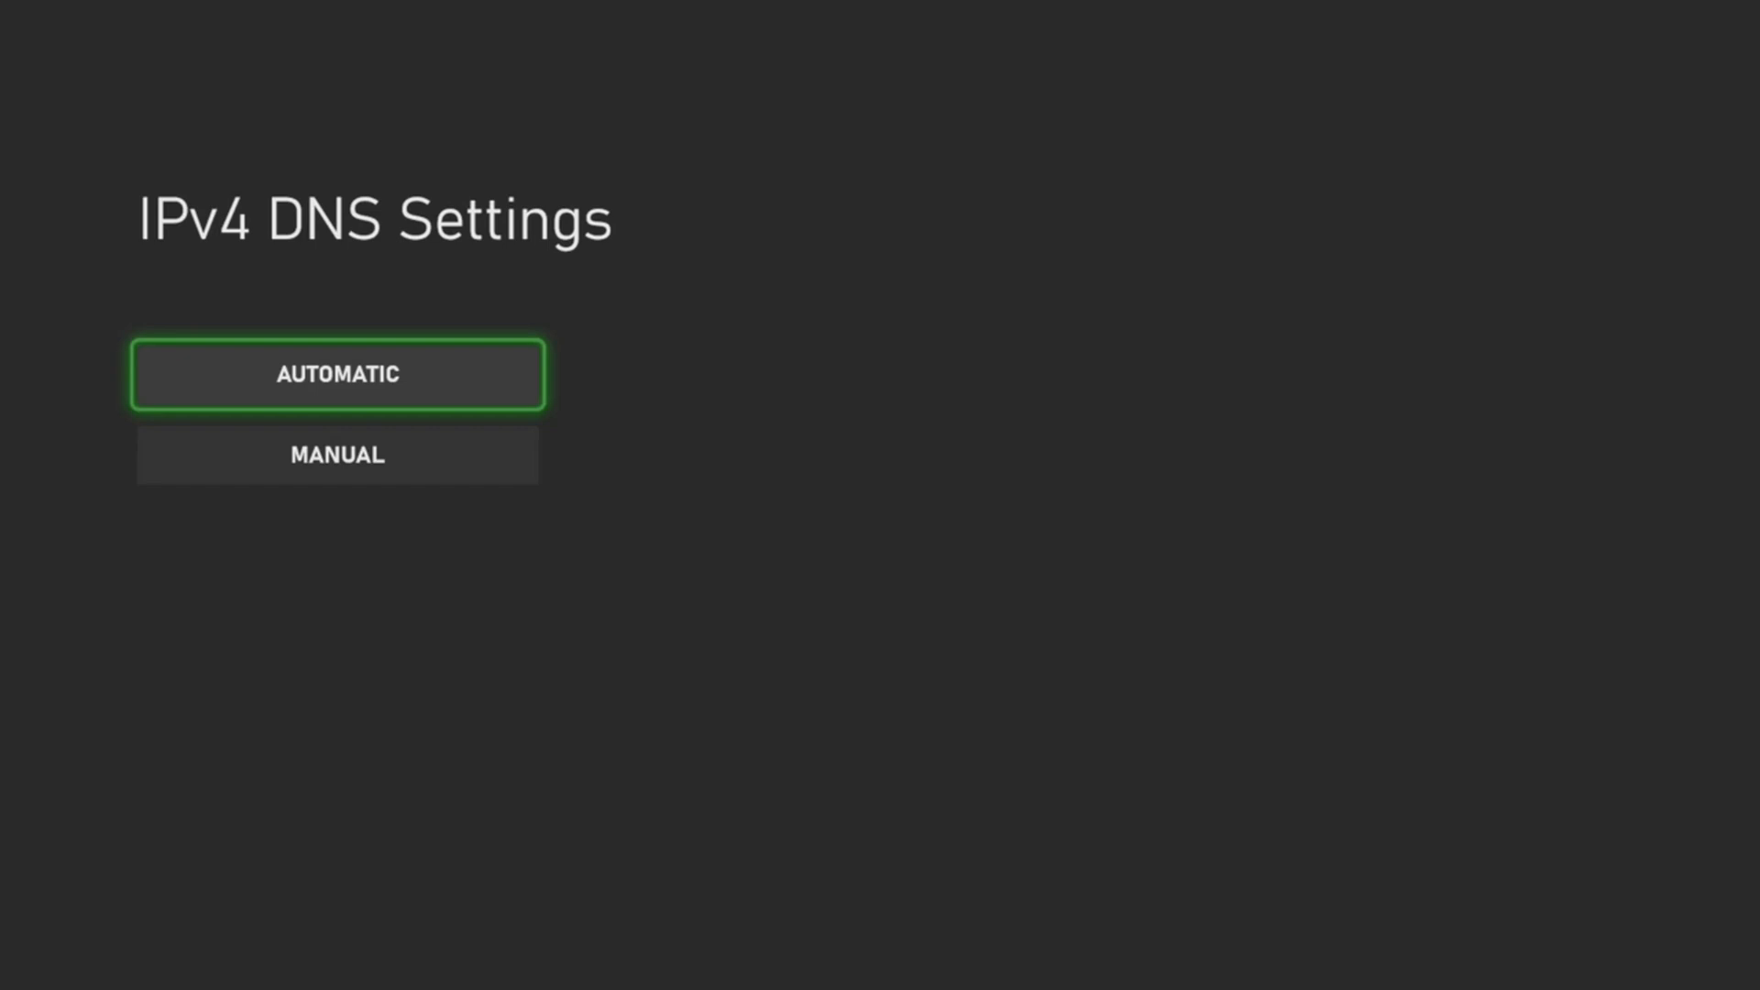
Step: Choose manual DNS and confirm 8.8.4.4 as the secondary IPv4 DNS
click(337, 455)
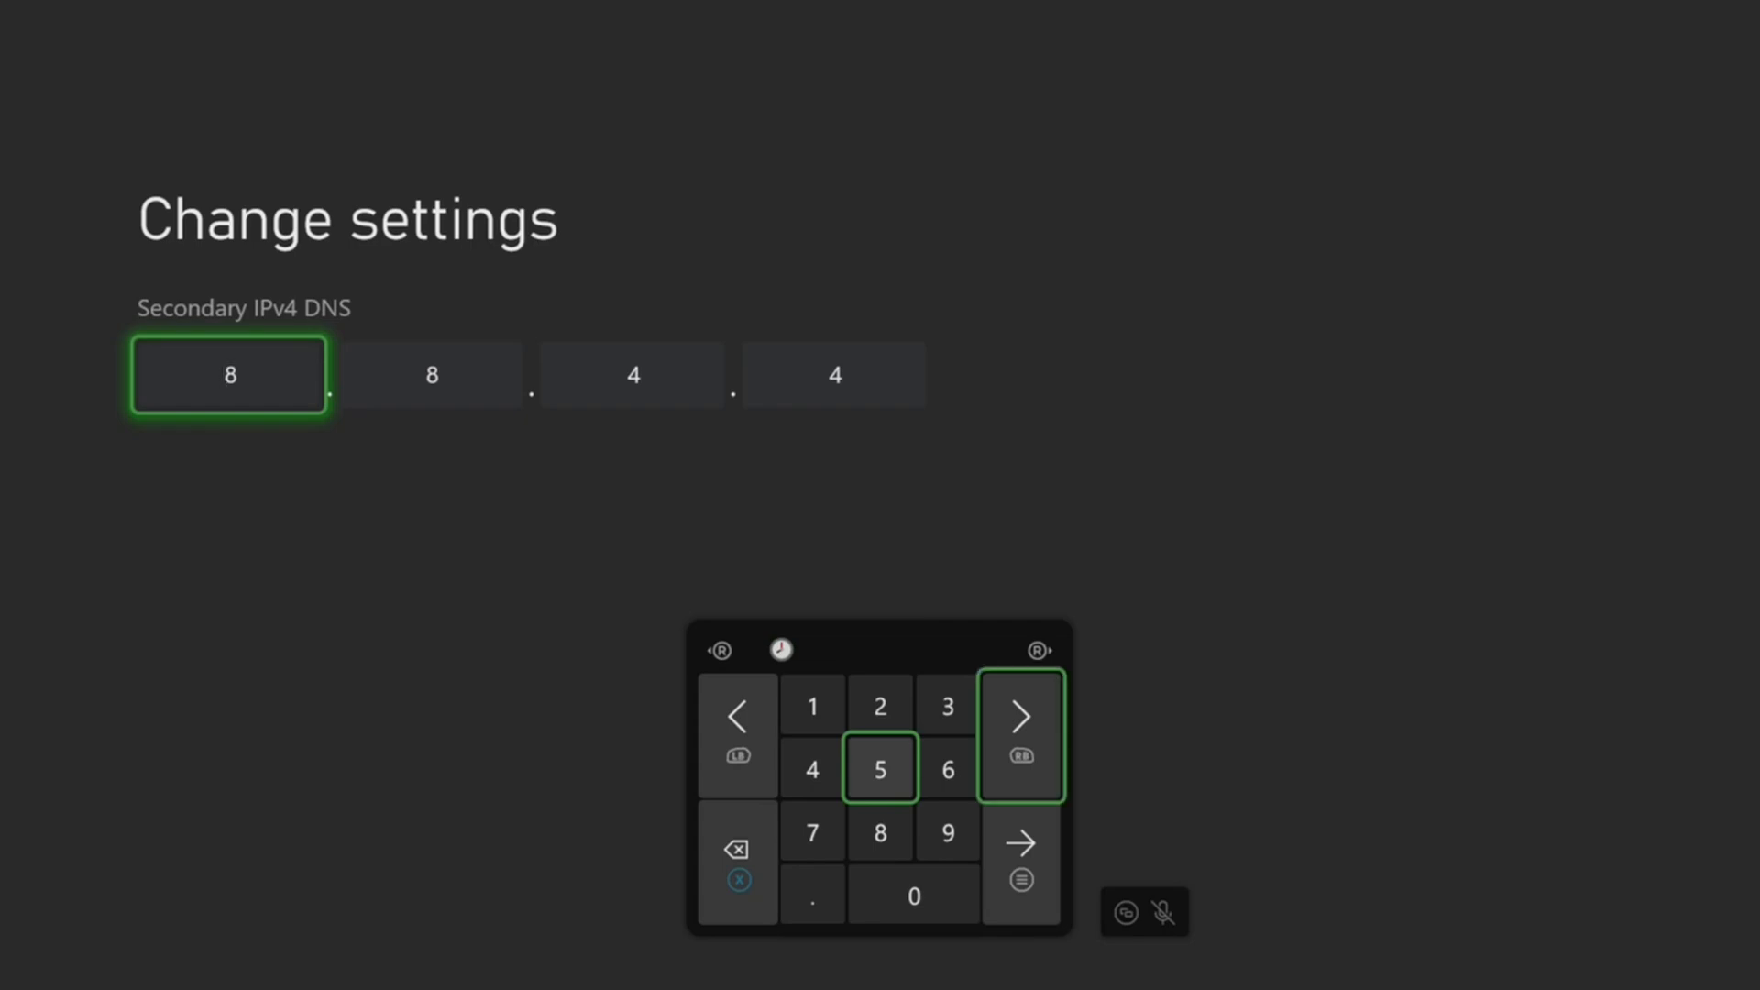
click(1019, 715)
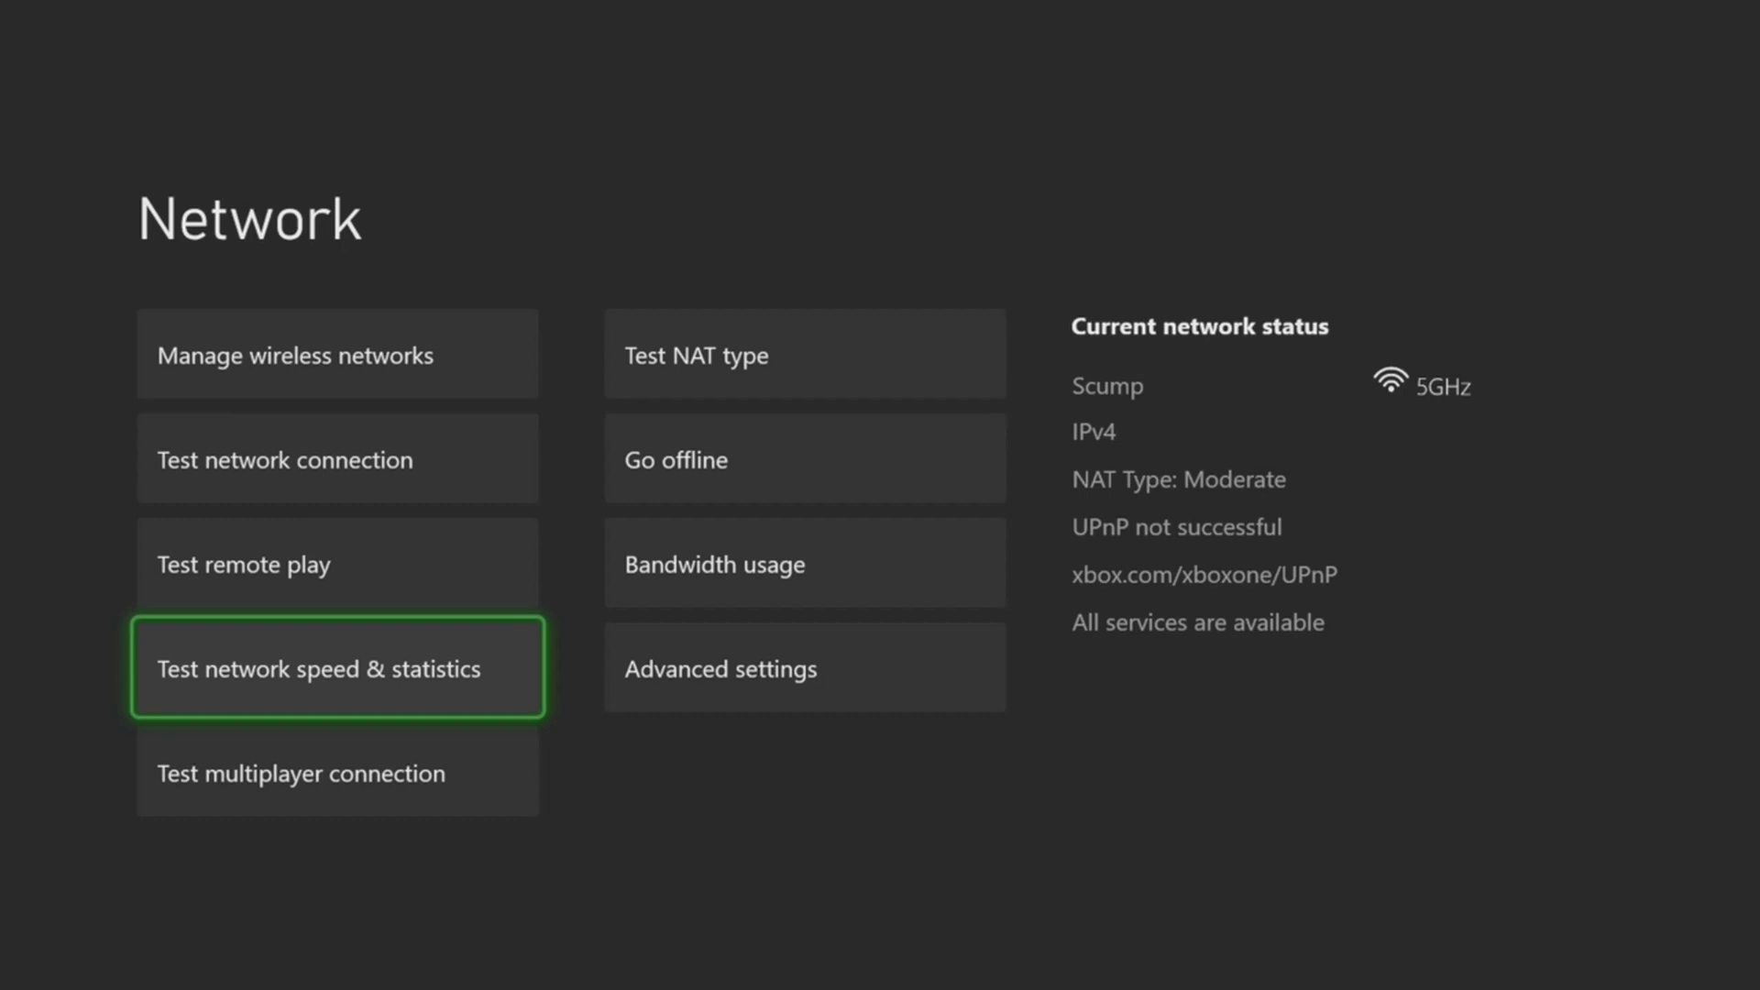
key(Up)
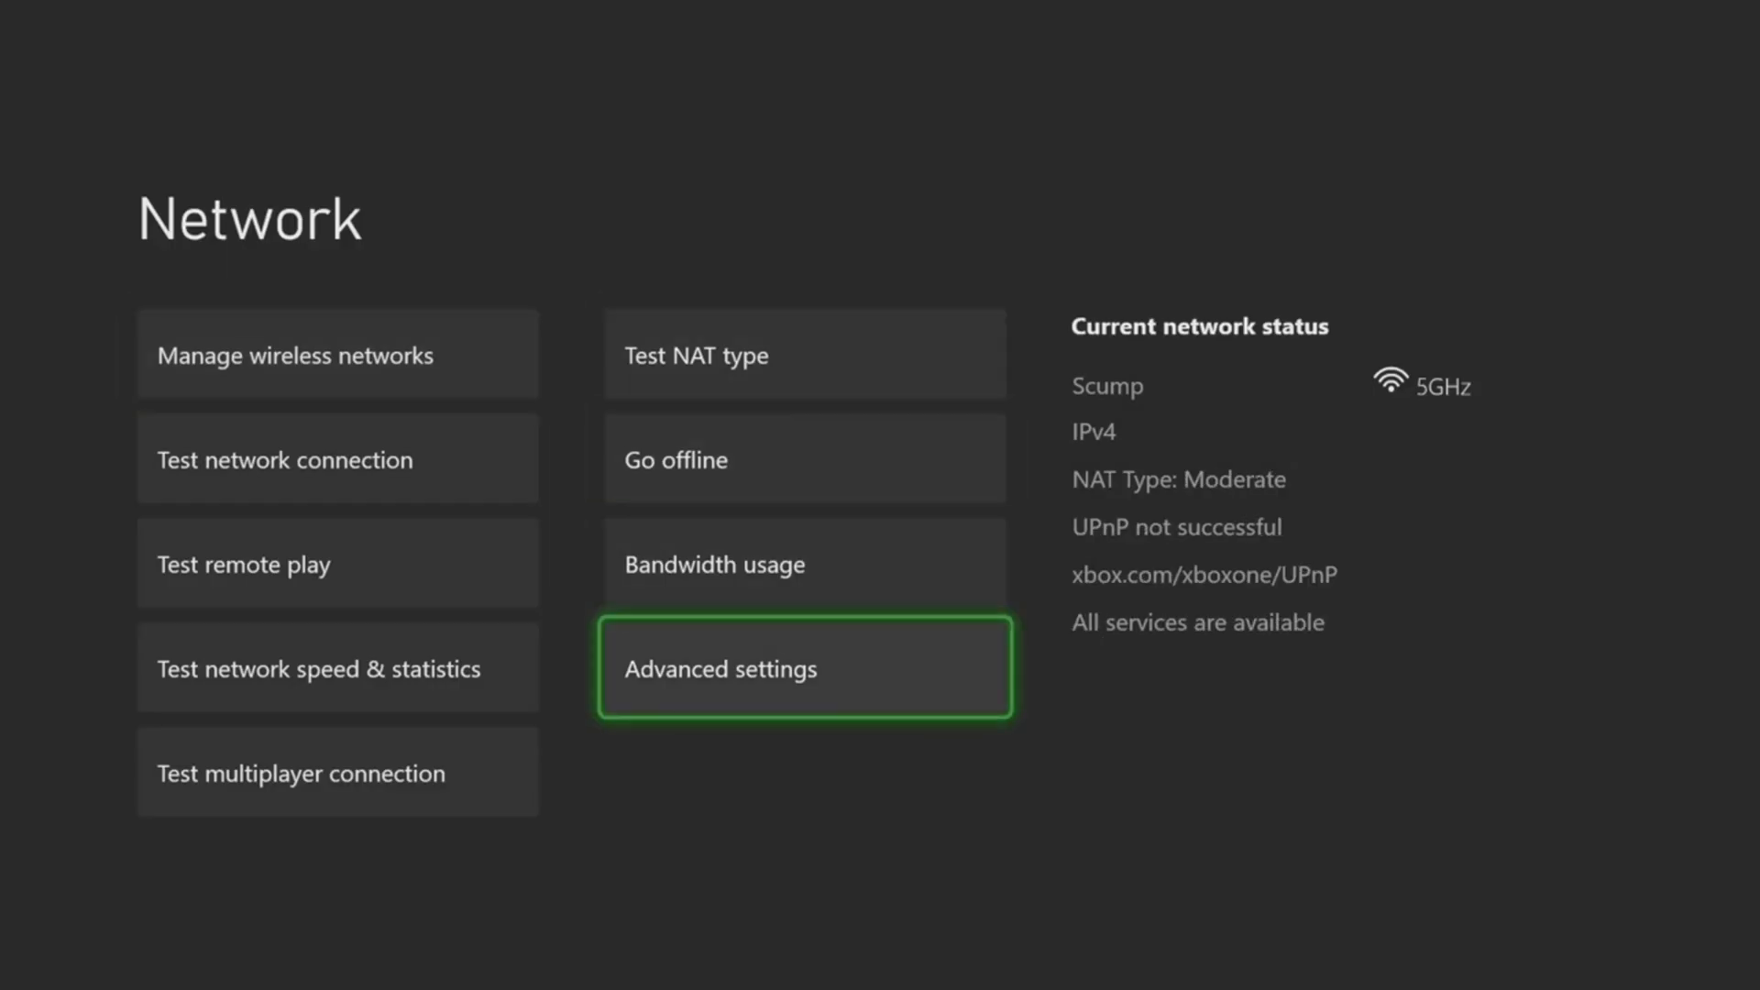
Step: Under Advanced settings, switch alternate port selection to Manual and choose port 56989
click(805, 668)
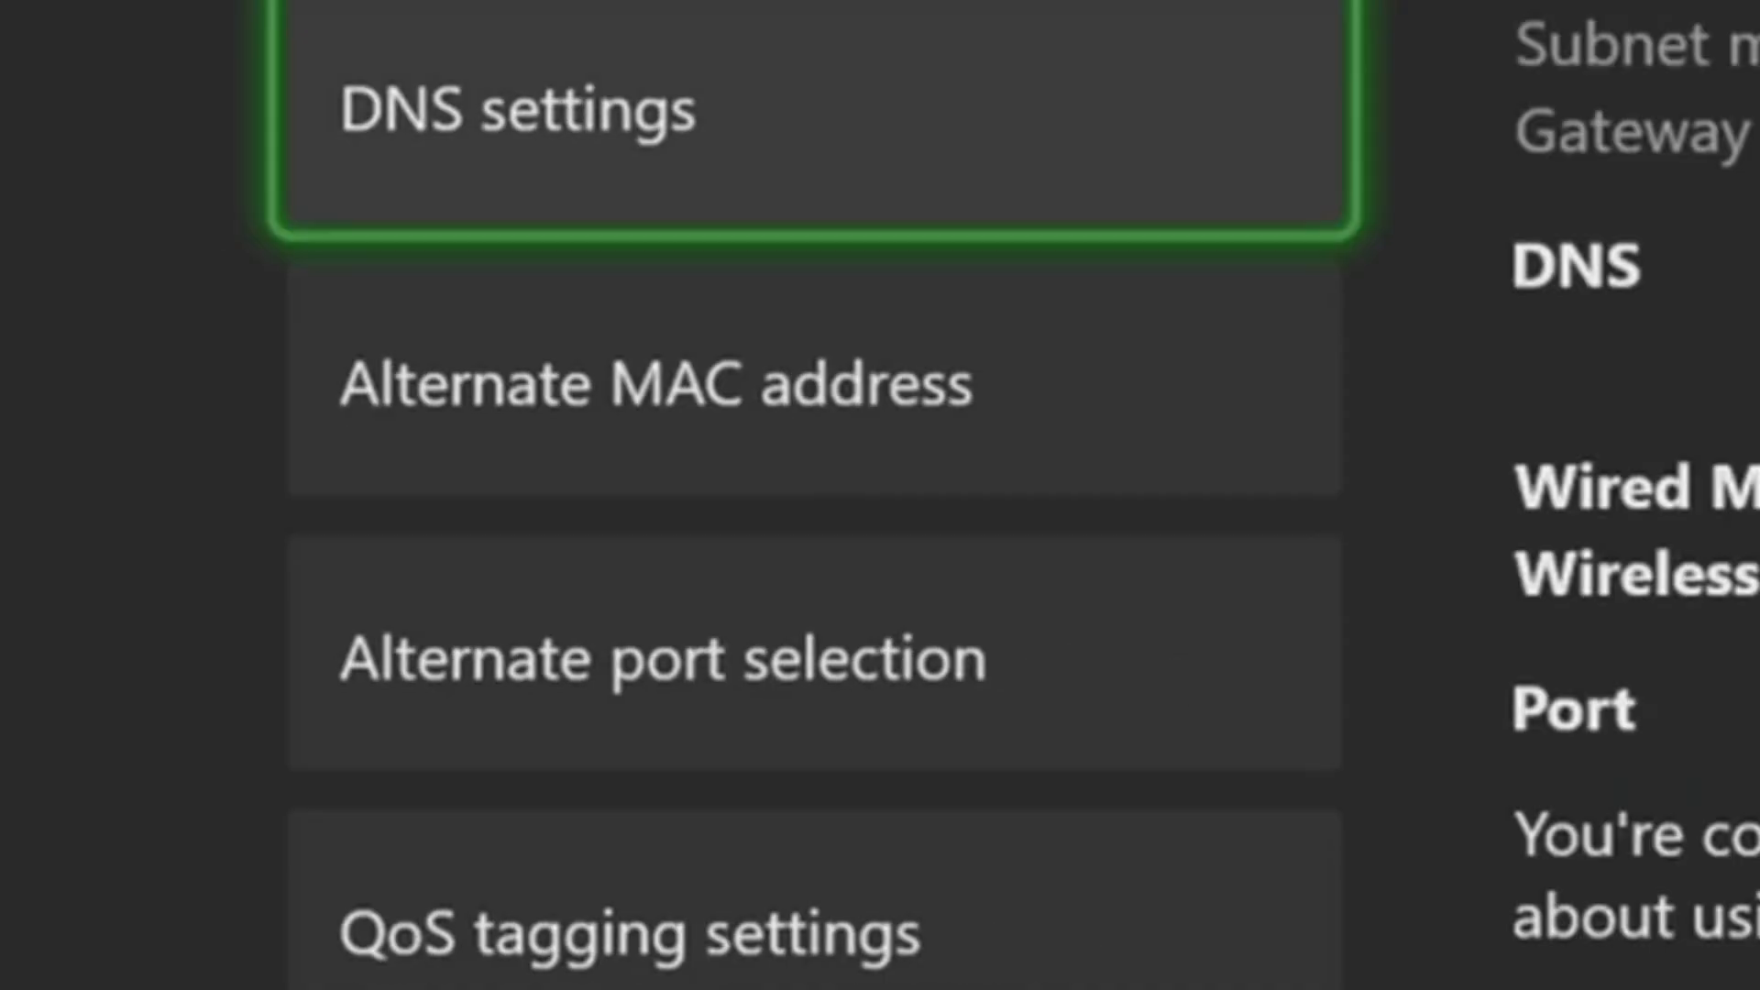
click(663, 656)
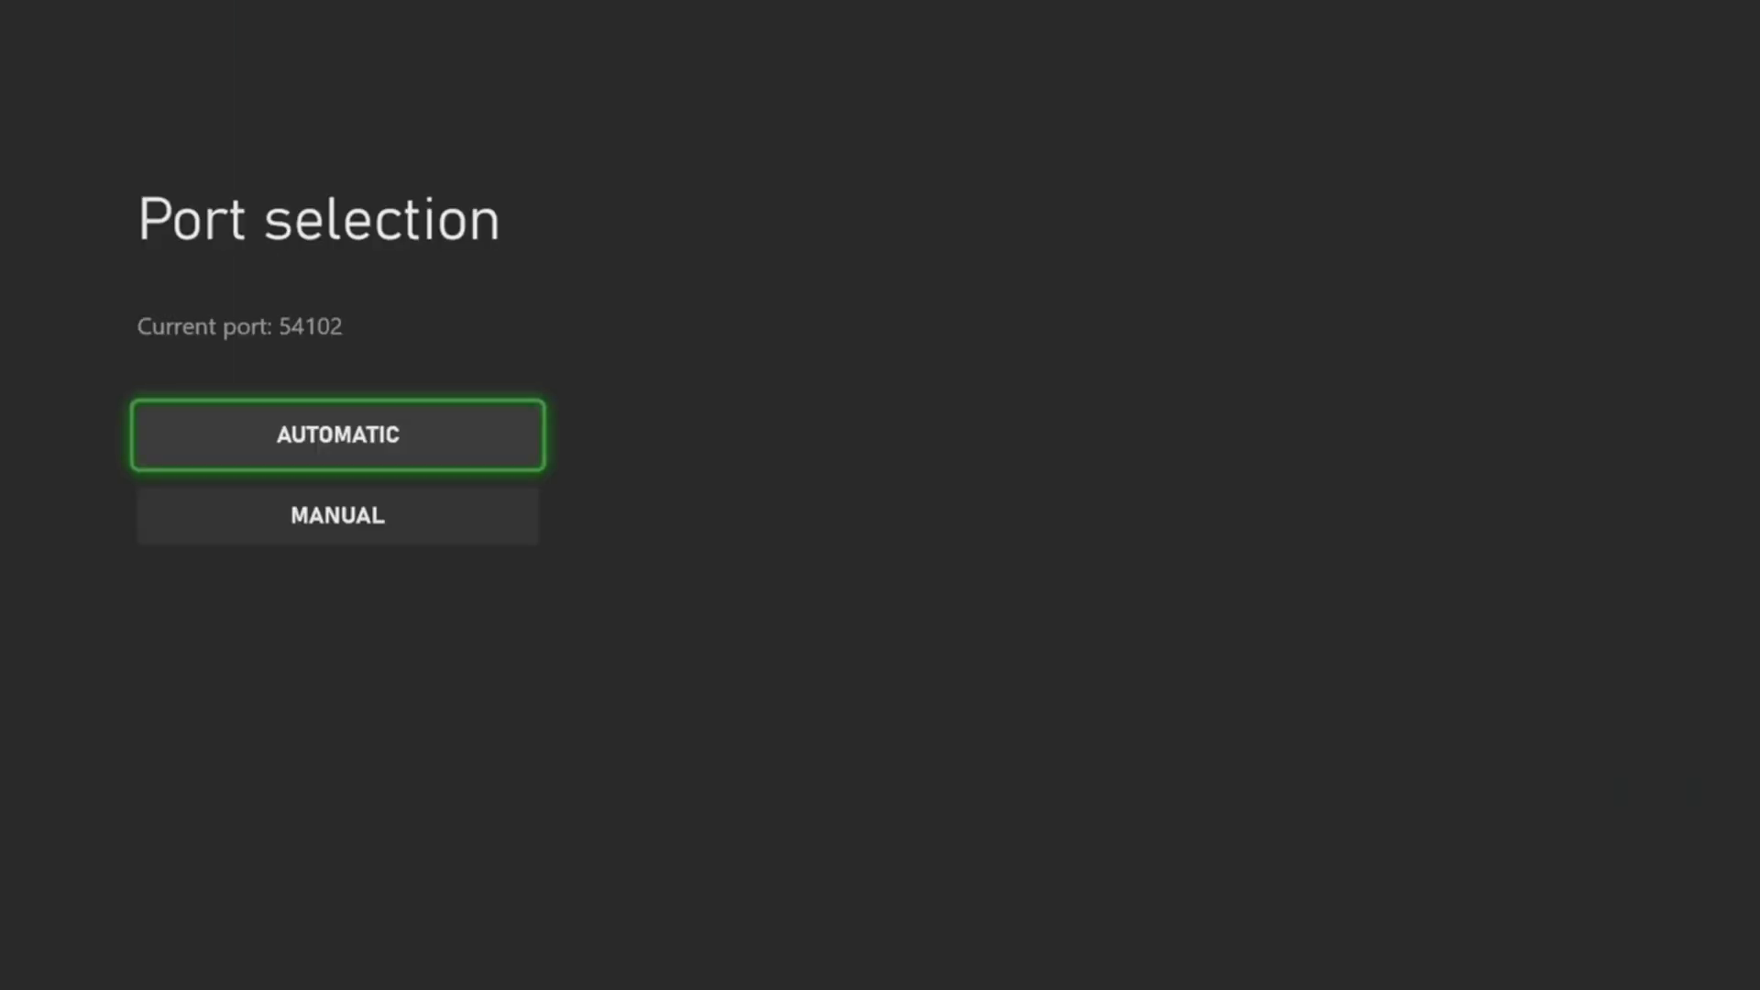
click(338, 516)
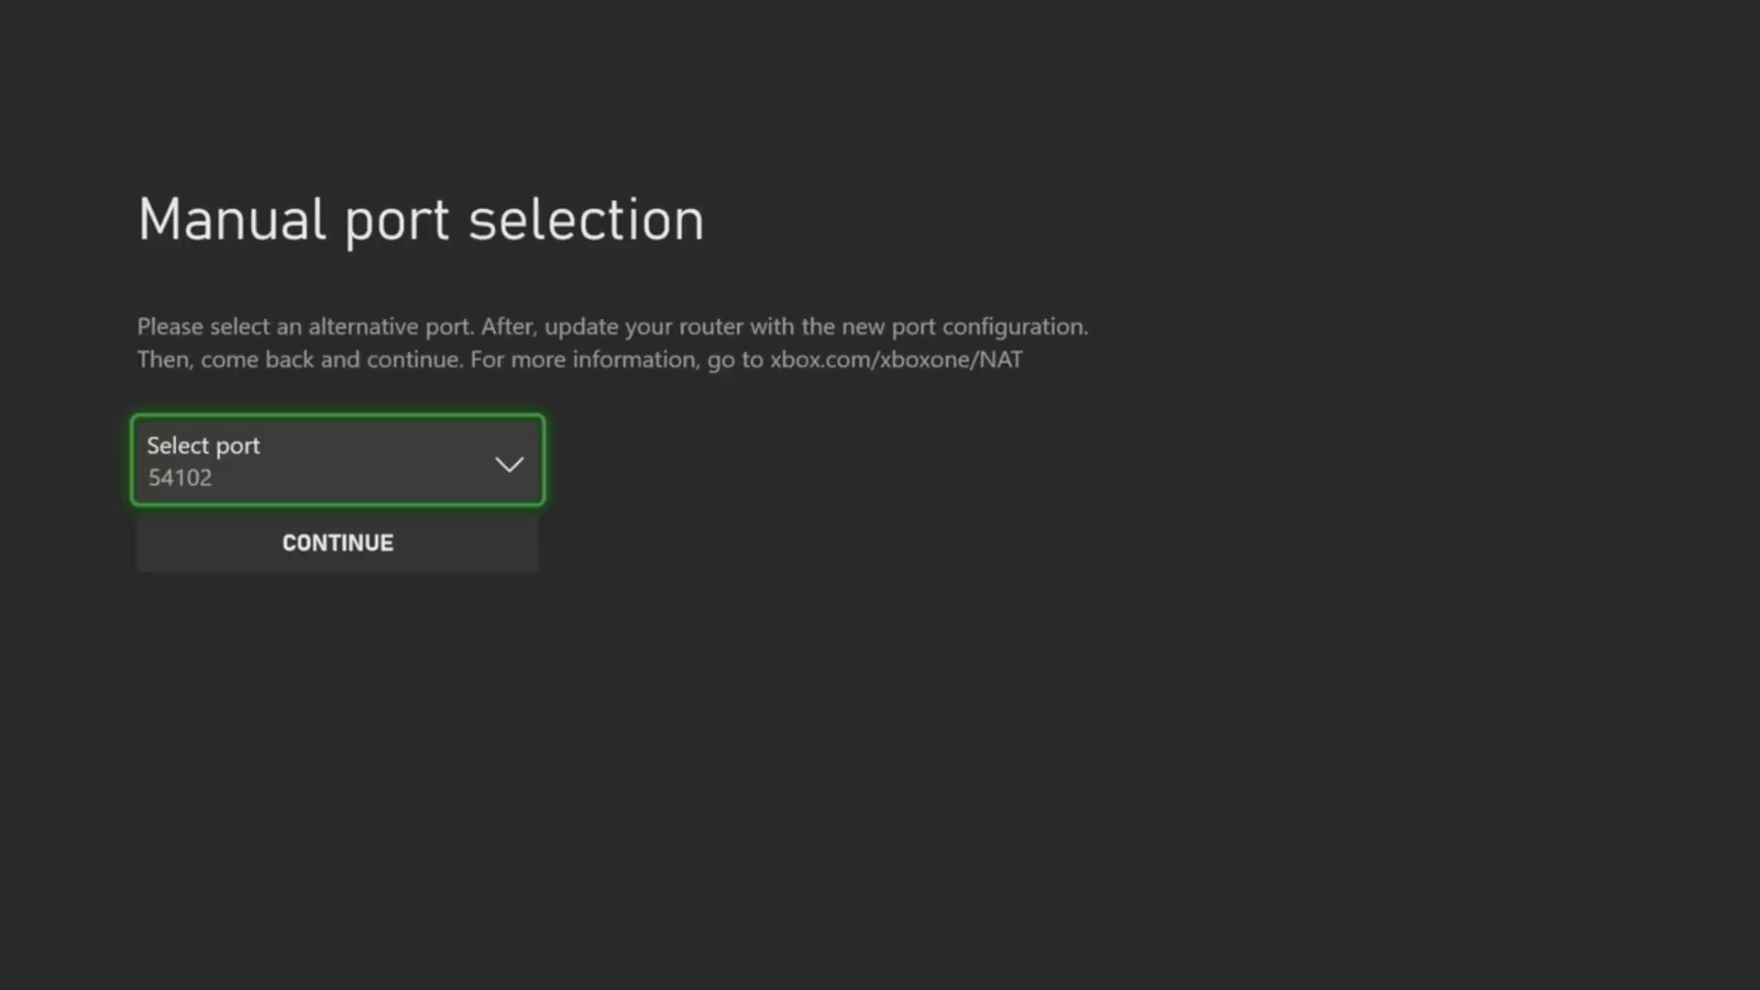
click(336, 460)
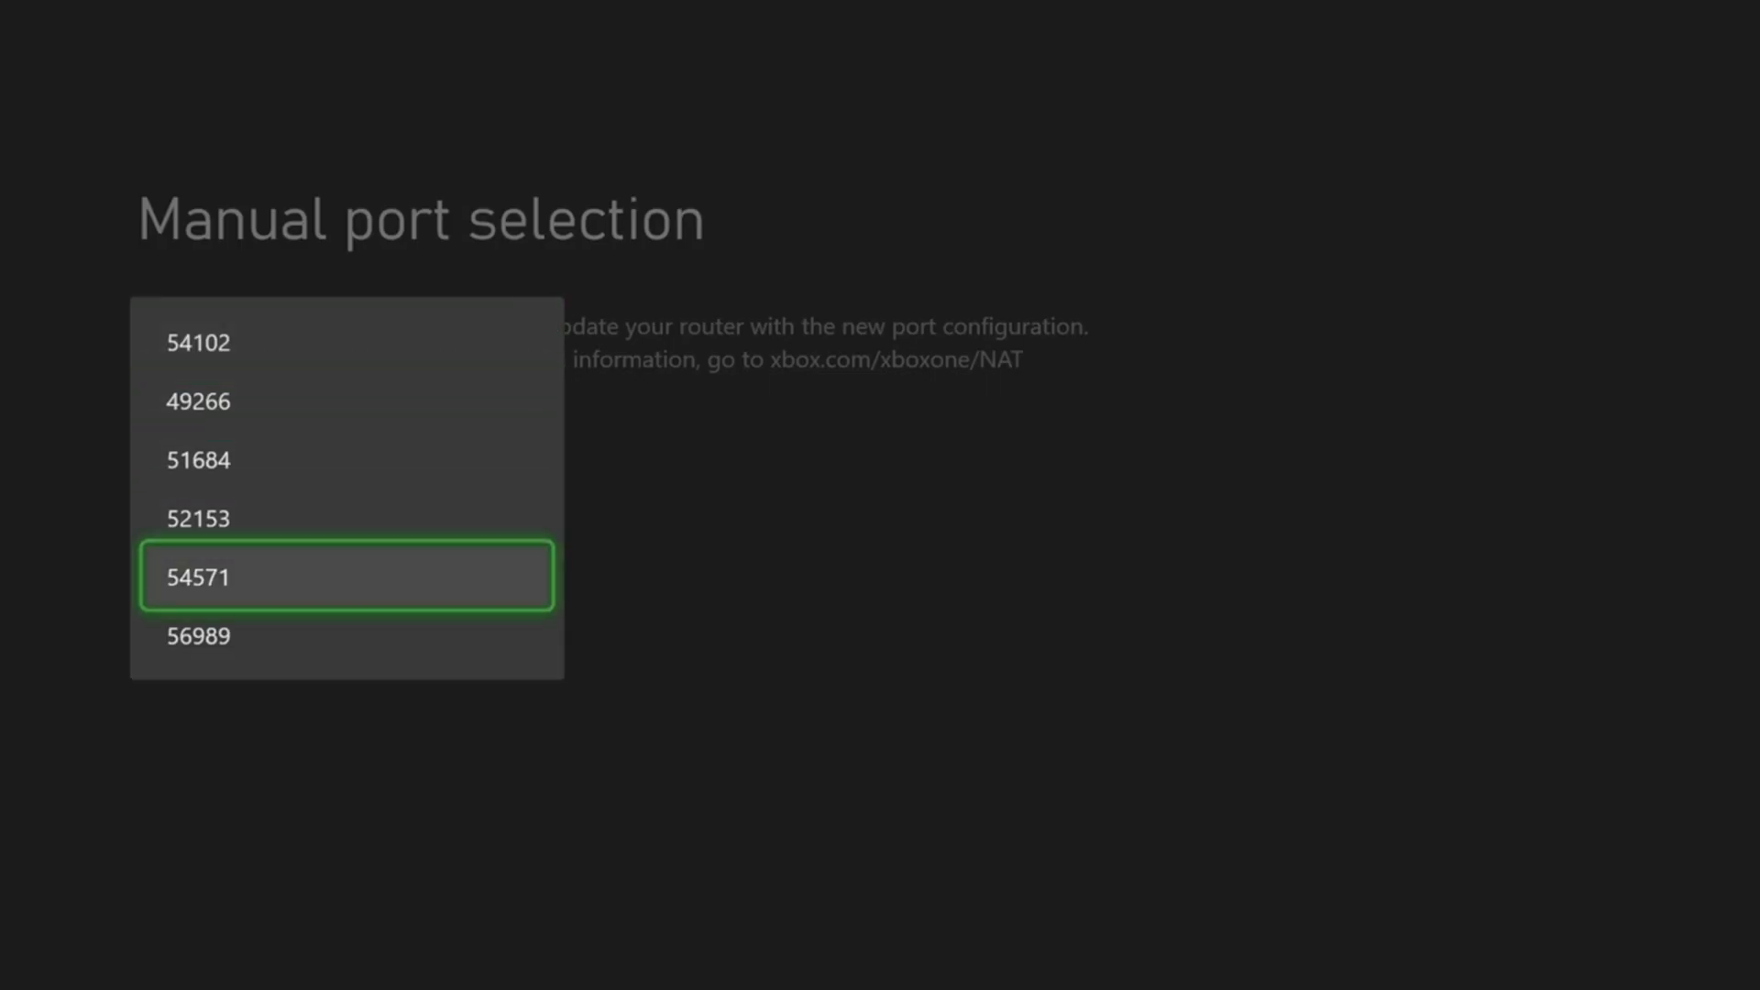
click(195, 637)
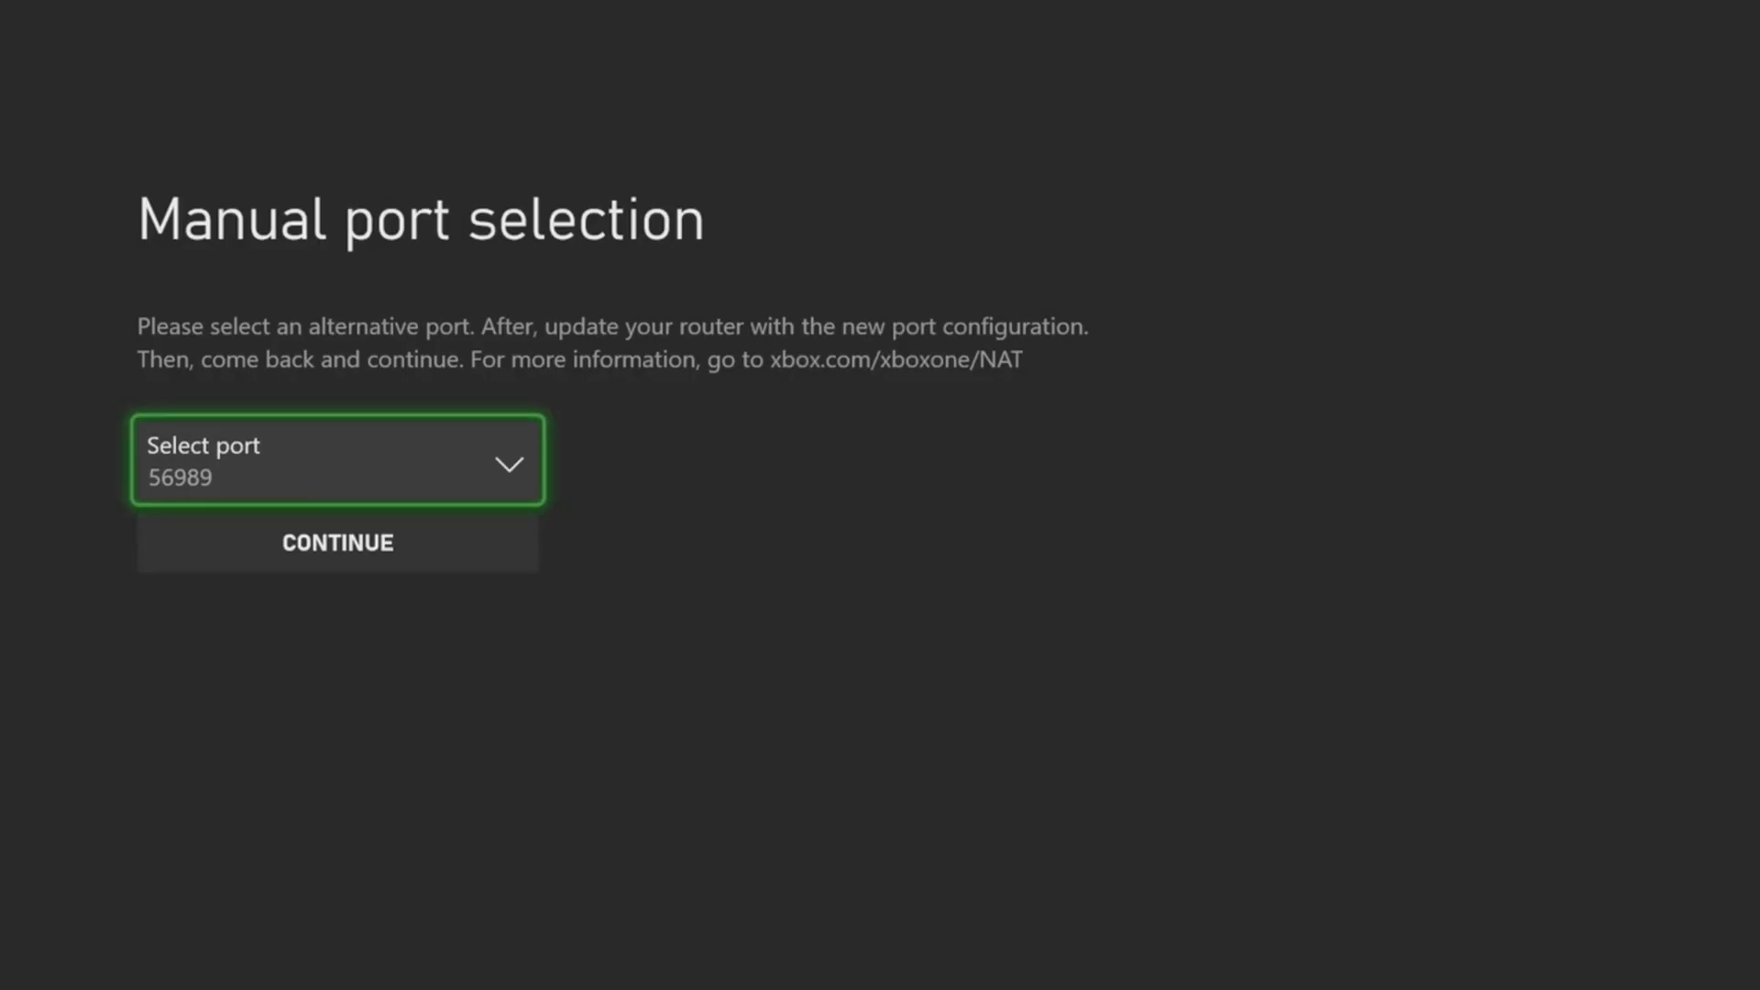